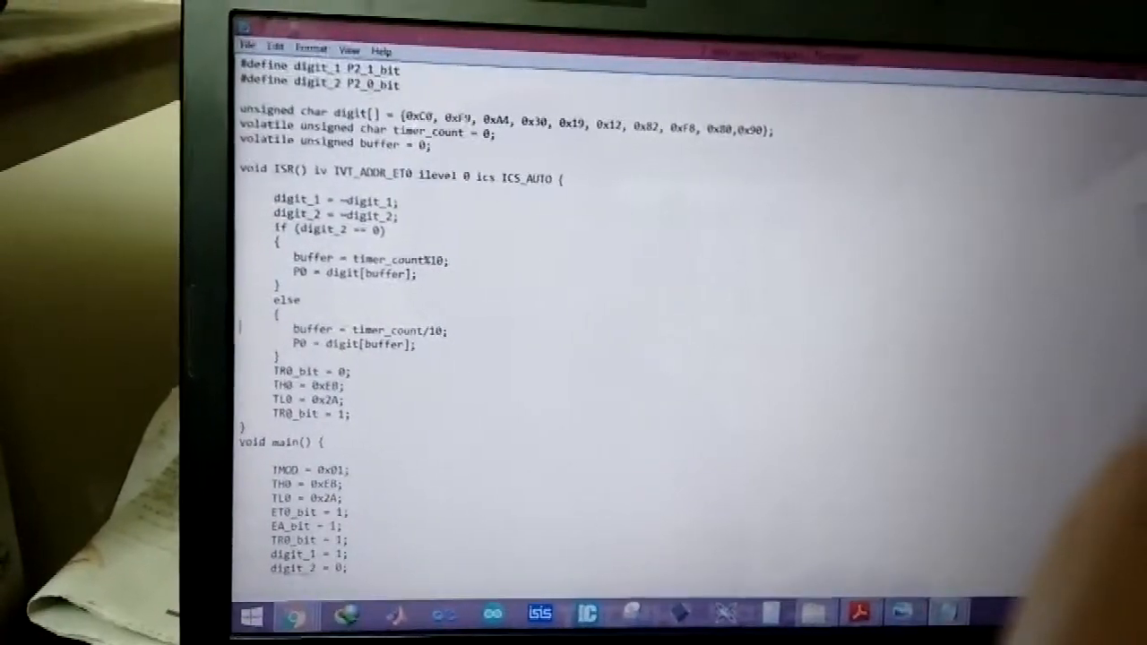
scroll("down", 3)
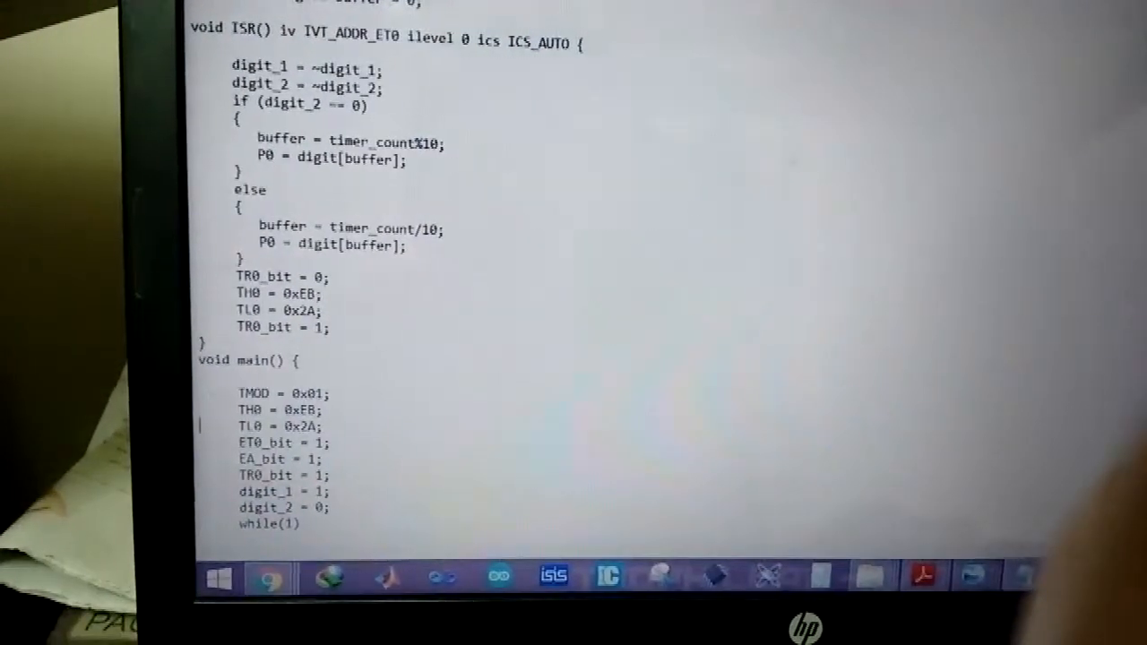
scroll("down", 3)
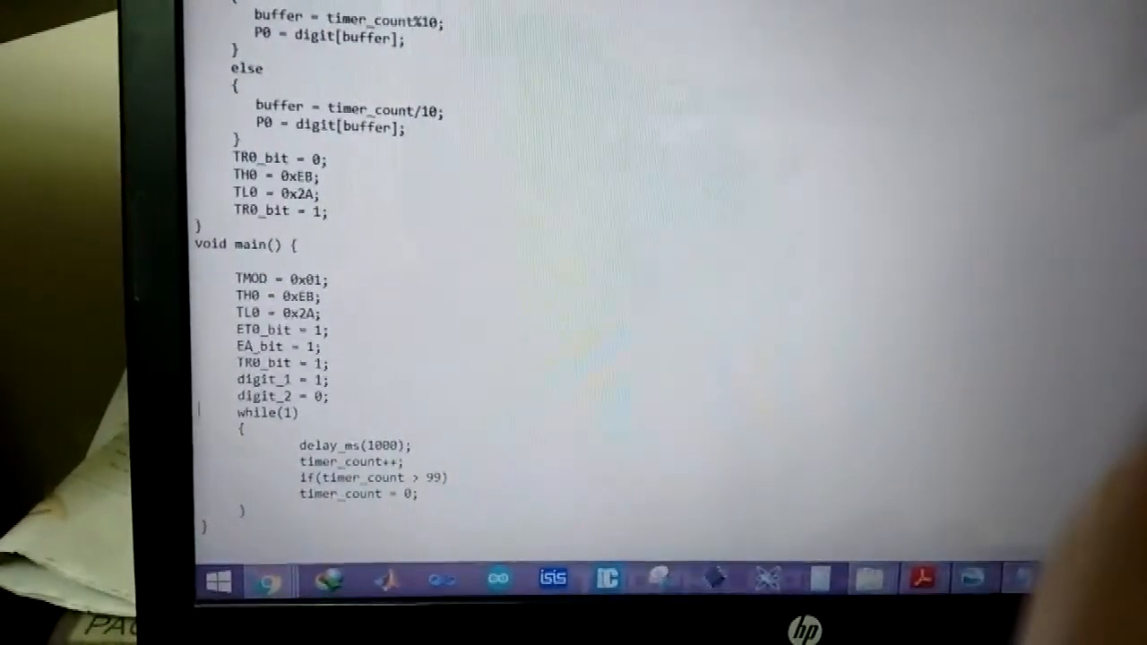
scroll("up", 3)
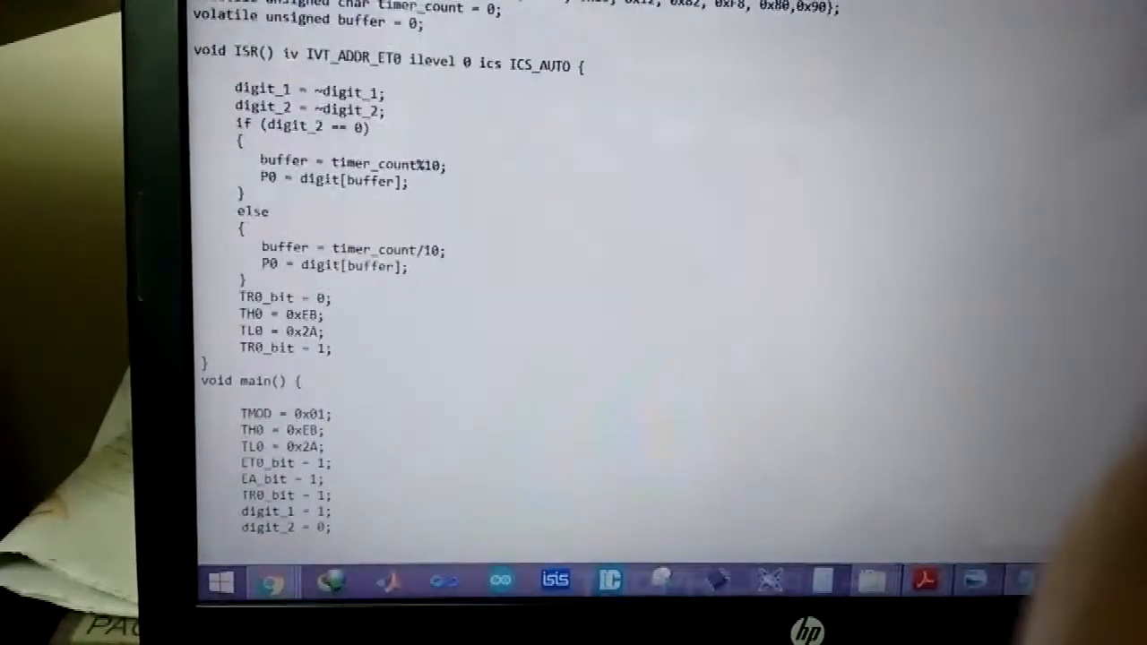